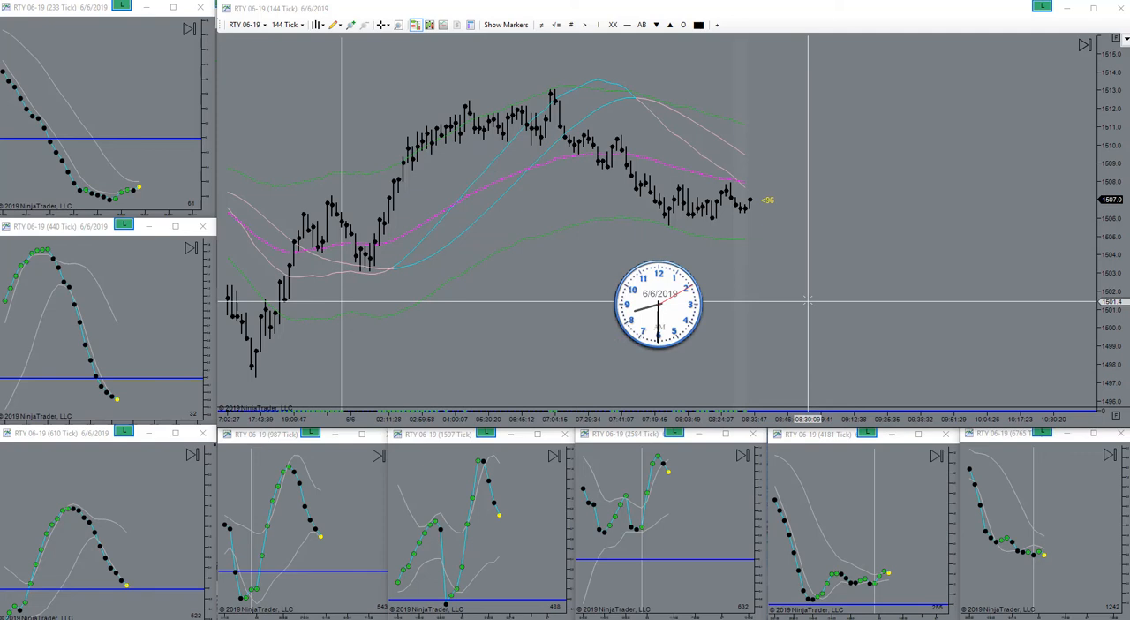
mouse_move(483, 249)
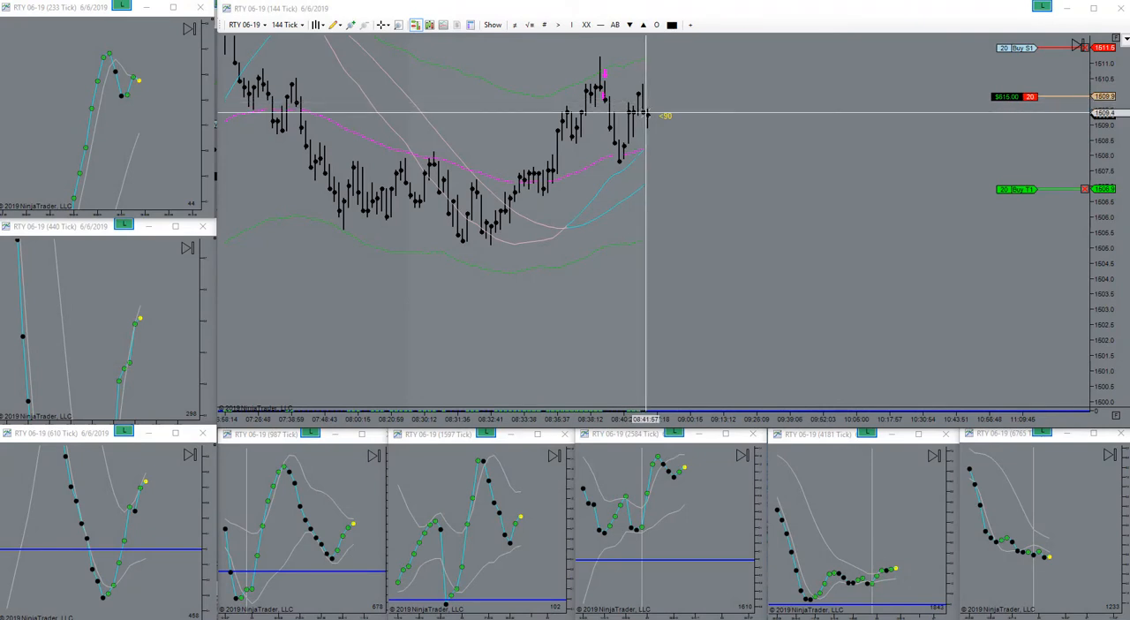
mouse_move(728, 115)
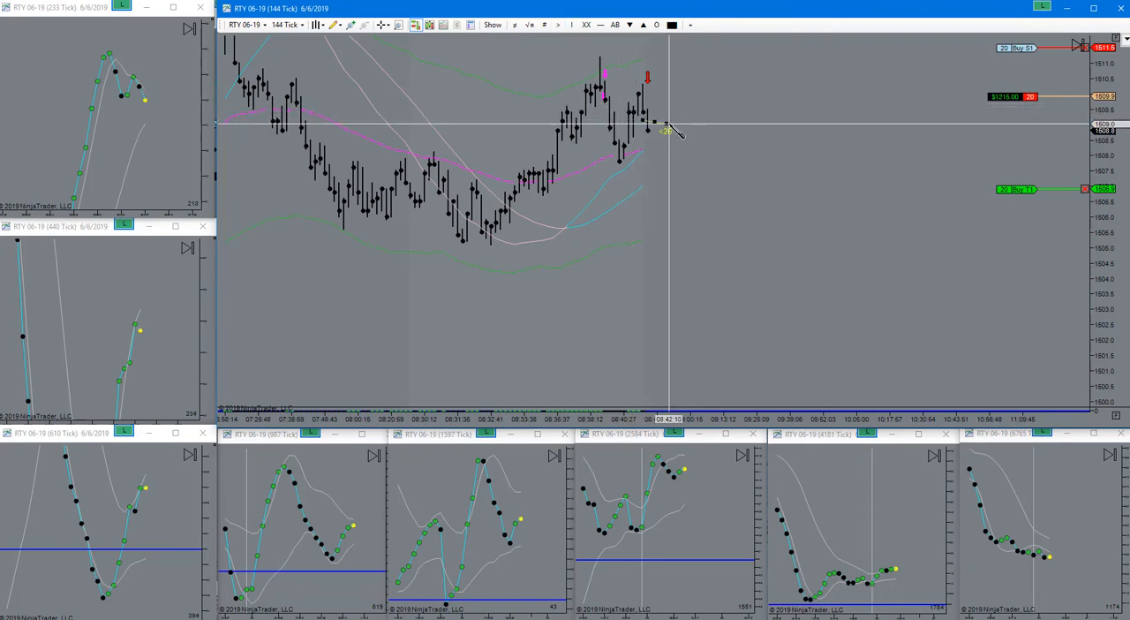
mouse_move(695, 130)
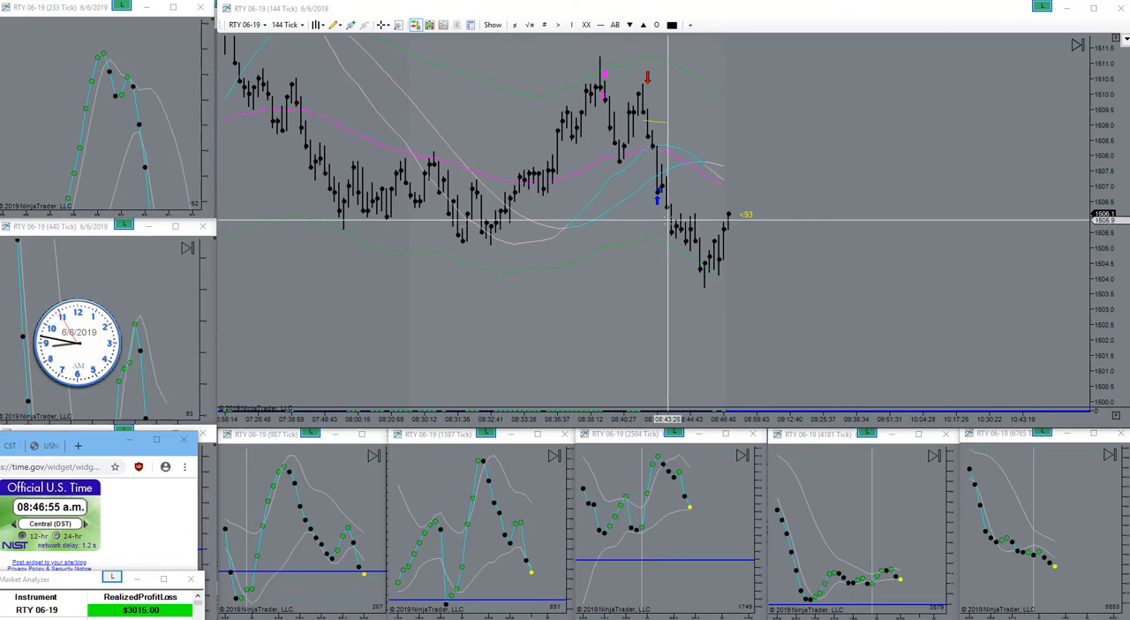
mouse_move(658, 208)
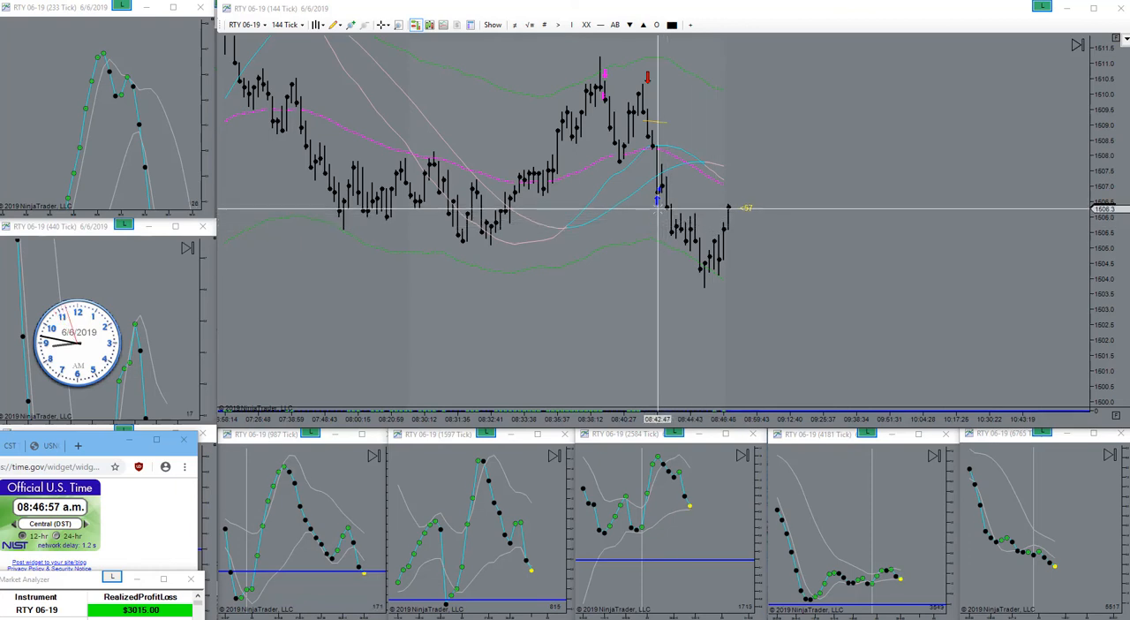
mouse_move(707, 283)
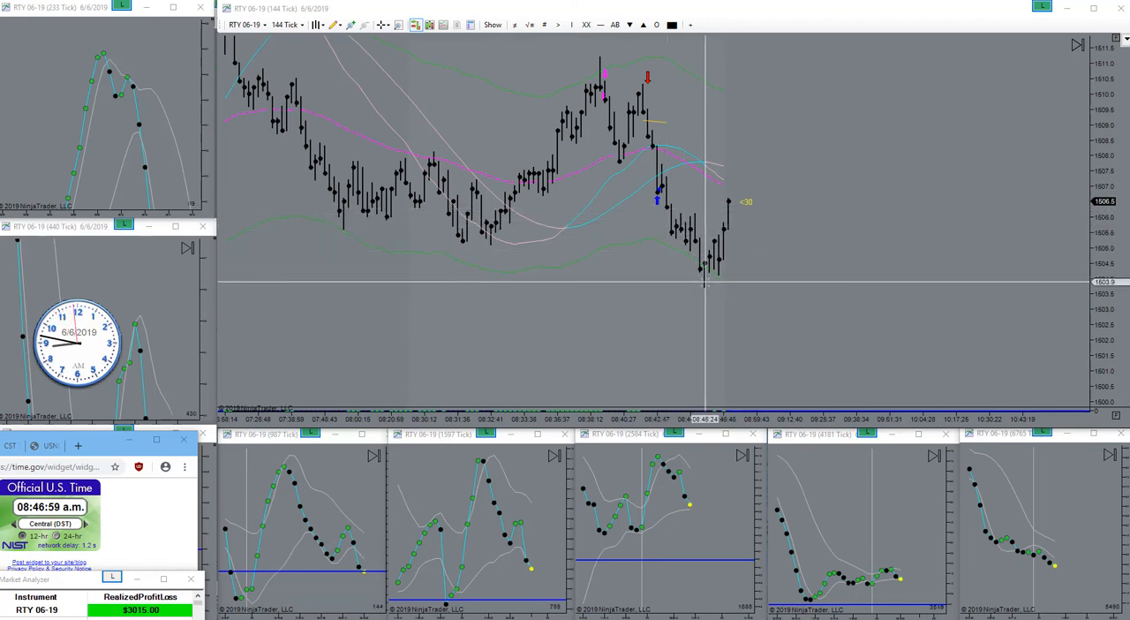